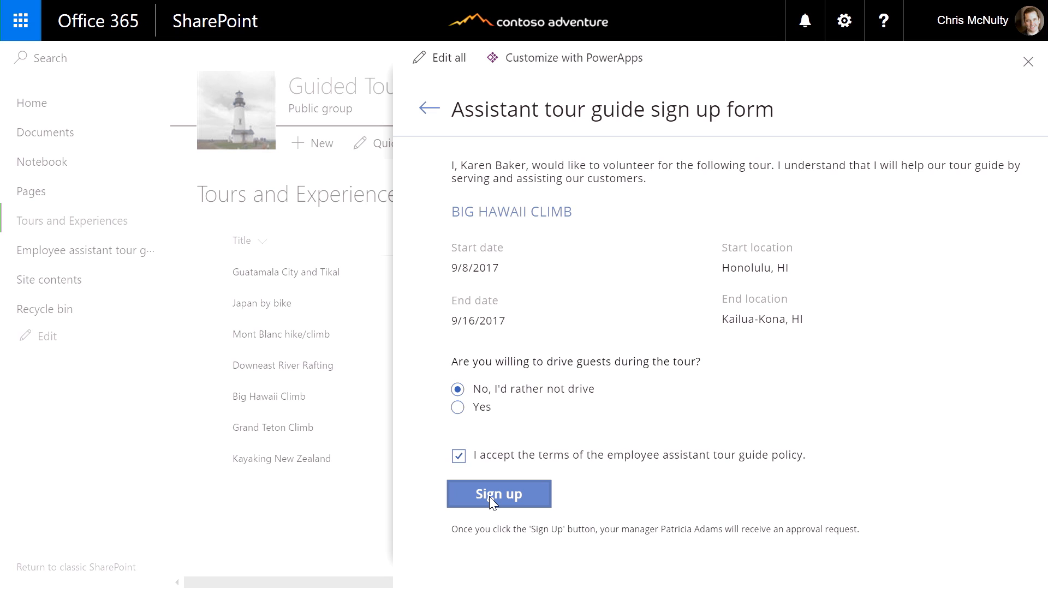
Go to the Guided Tours site and open the Employee assistant tour guide program page
{"action": "left_click", "coordinate": [497, 494]}
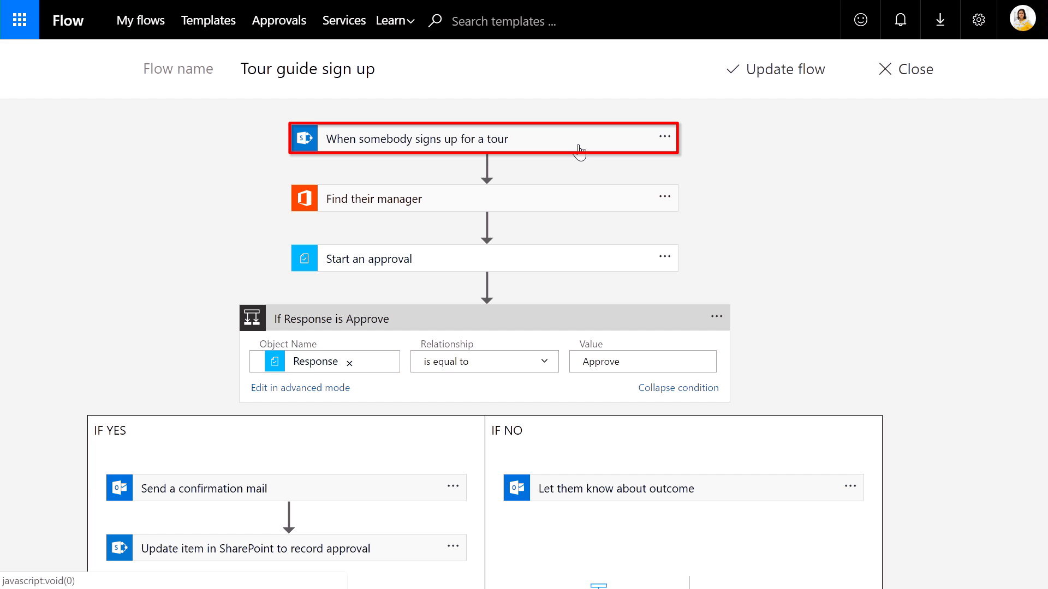
{"action": "left_click", "coordinate": [481, 258]}
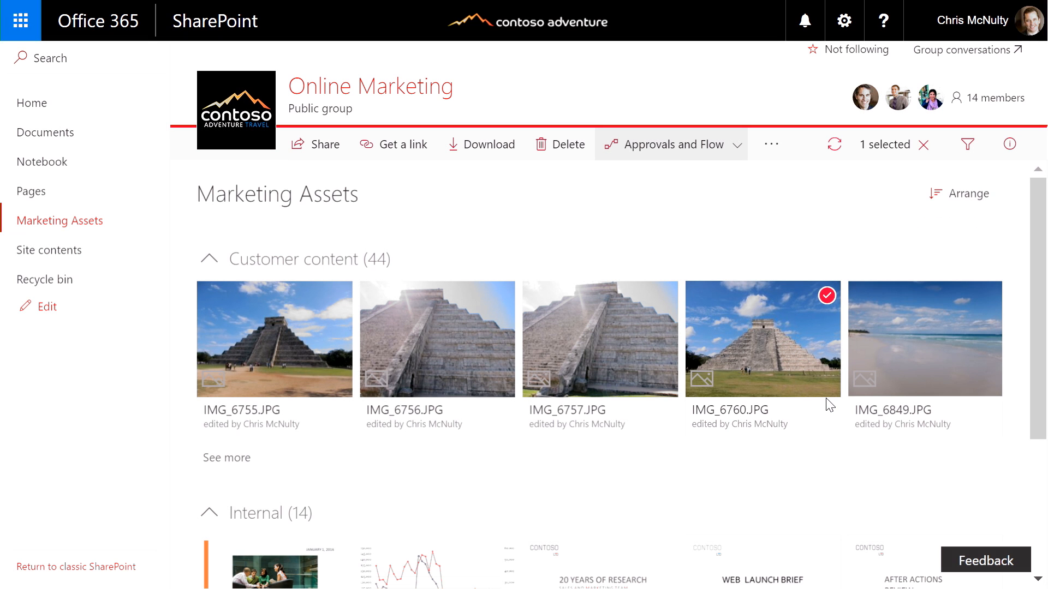
{"action": "left_click", "coordinate": [668, 144]}
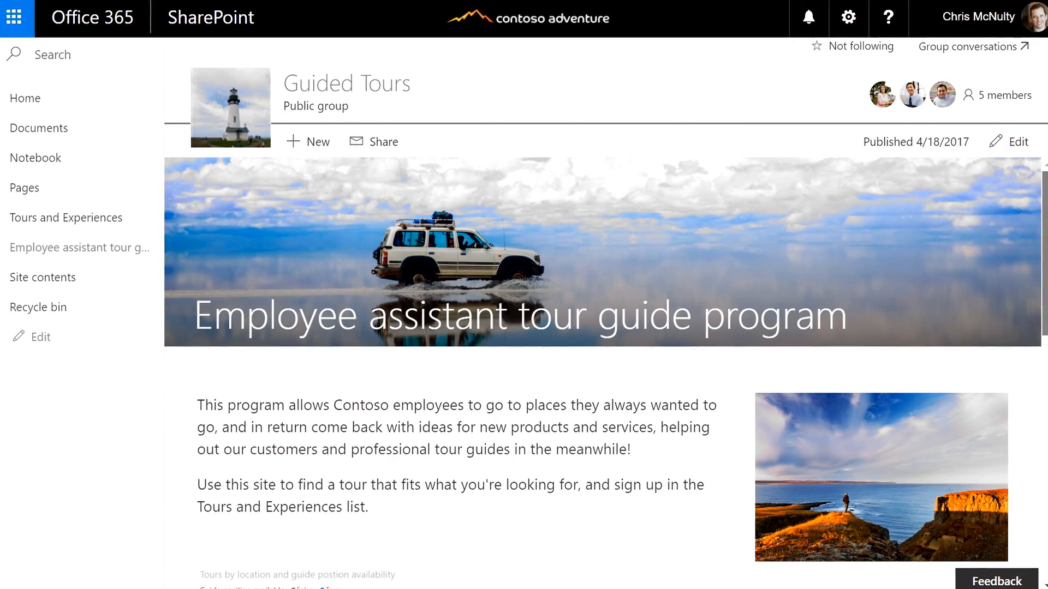
Scroll past the tour map to the Tours and Experiences list of dated tours
{"action": "scroll", "scroll_direction": "down", "scroll_amount": 3}
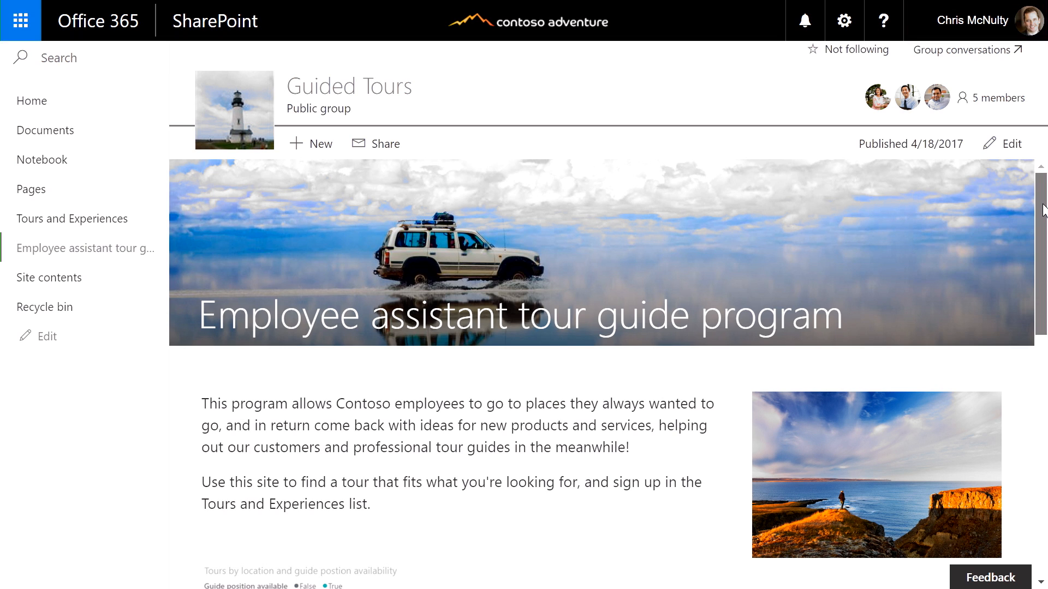
{"action": "scroll", "scroll_direction": "down", "scroll_amount": 3}
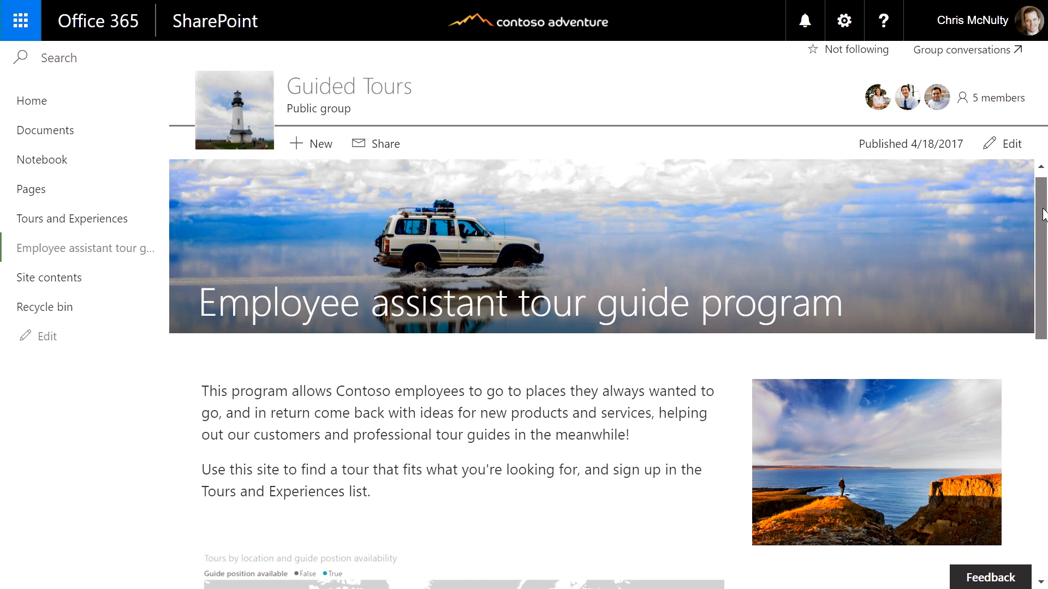
{"action": "scroll", "scroll_direction": "down", "scroll_amount": 3}
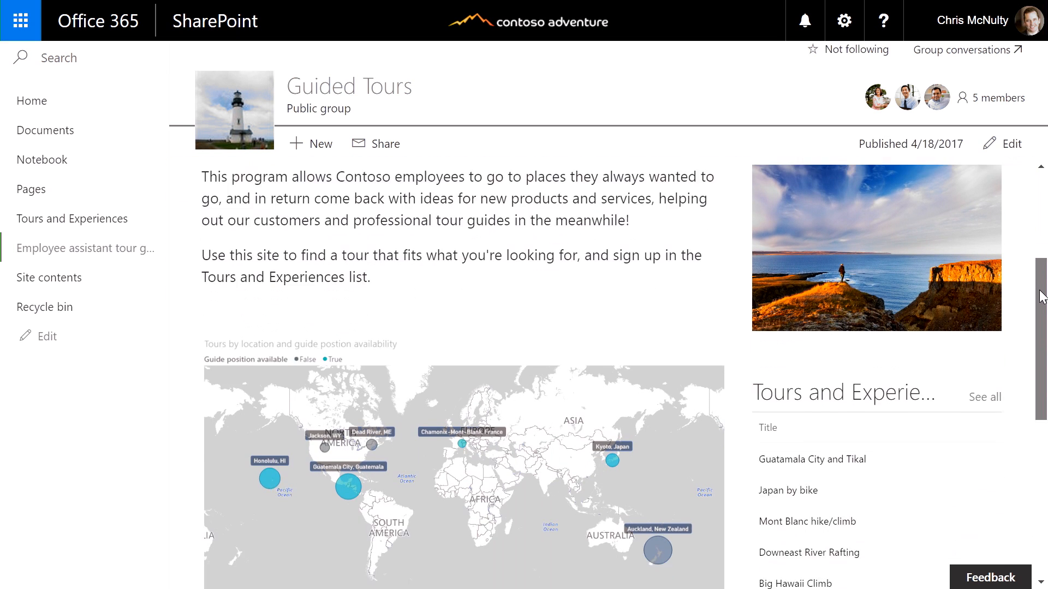
{"action": "scroll", "scroll_direction": "down", "scroll_amount": 3}
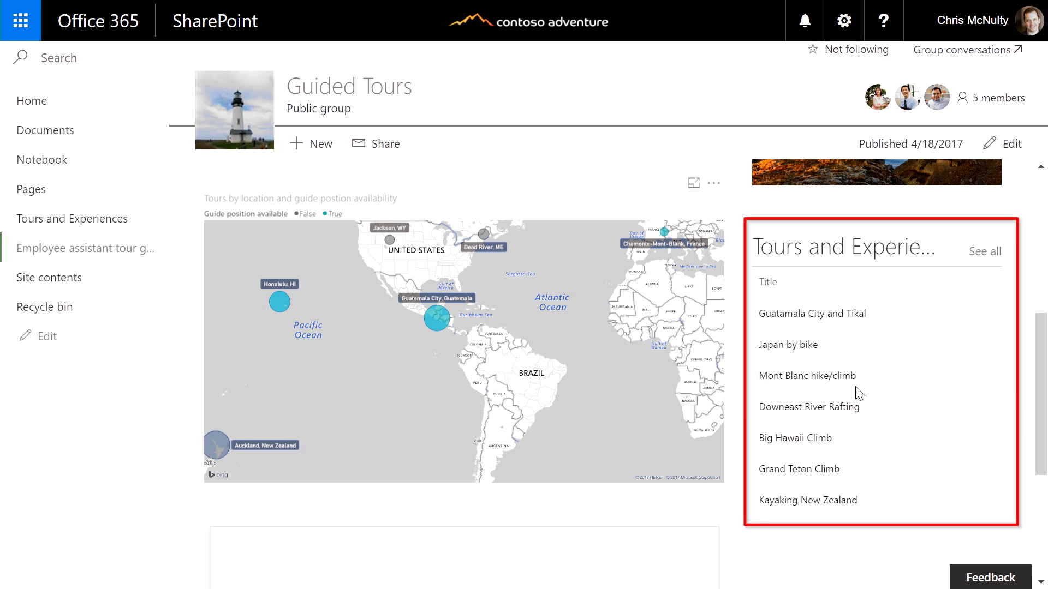
{"action": "scroll", "scroll_direction": "down", "scroll_amount": 3}
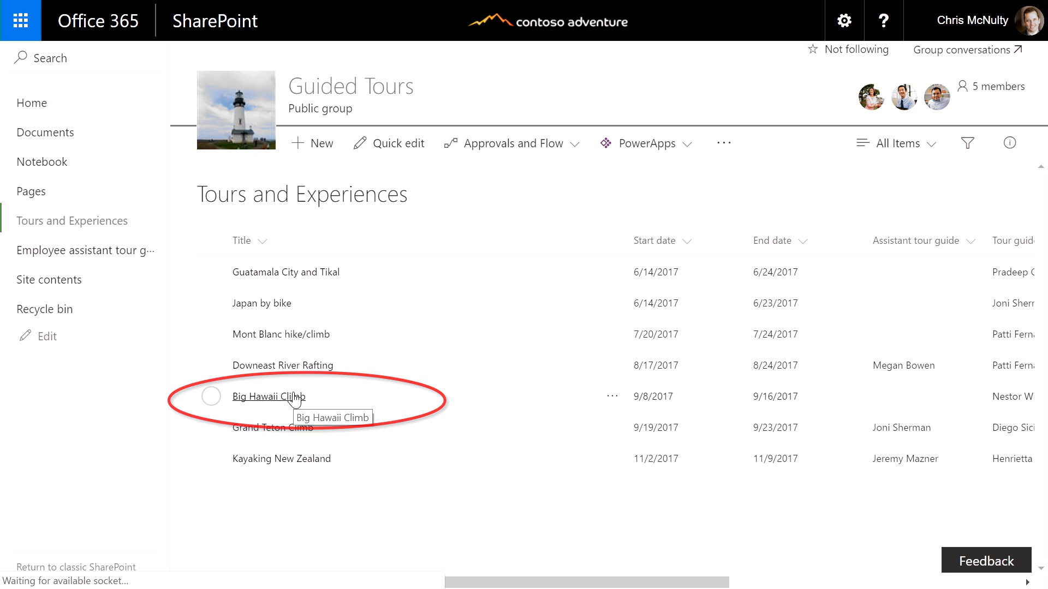
Open the Big Hawaii Climb tour item and start the assistant guide sign-up
{"action": "left_click", "coordinate": [269, 396]}
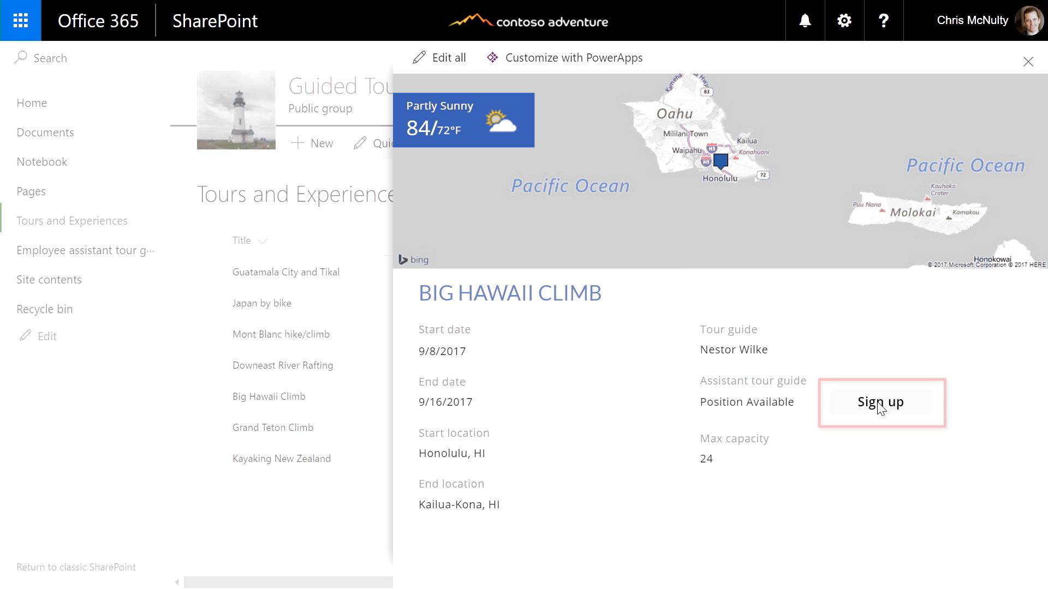
{"action": "left_click", "coordinate": [881, 402]}
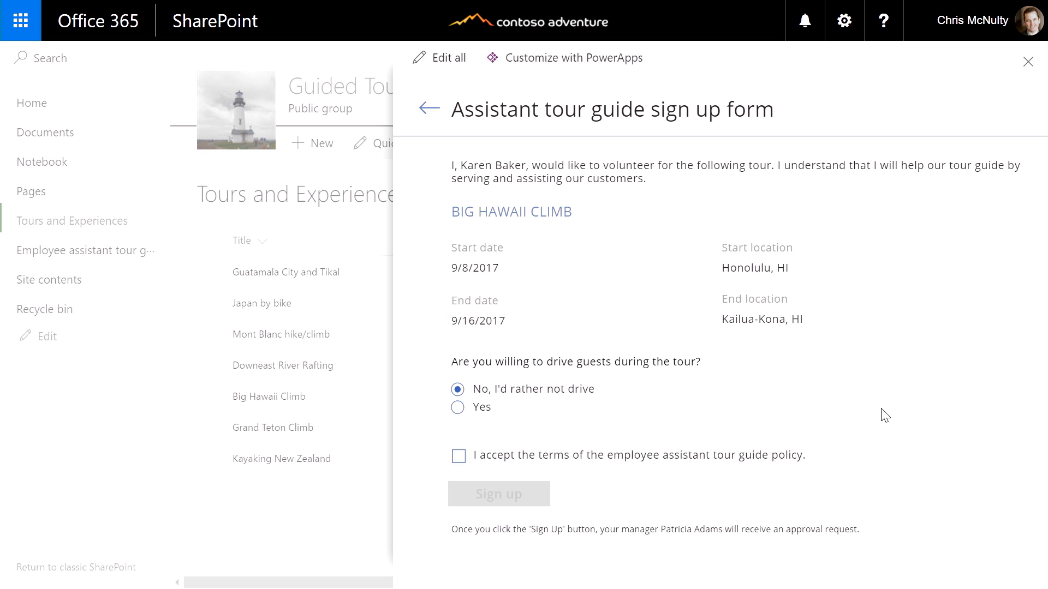
{"action": "mouse_move", "coordinate": [593, 355]}
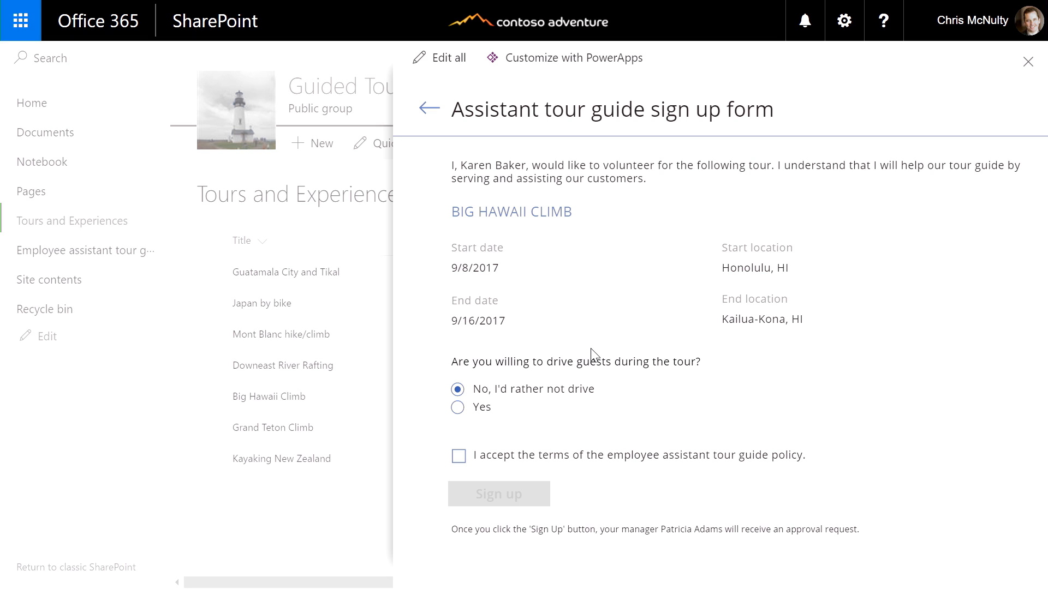
{"action": "mouse_move", "coordinate": [472, 416]}
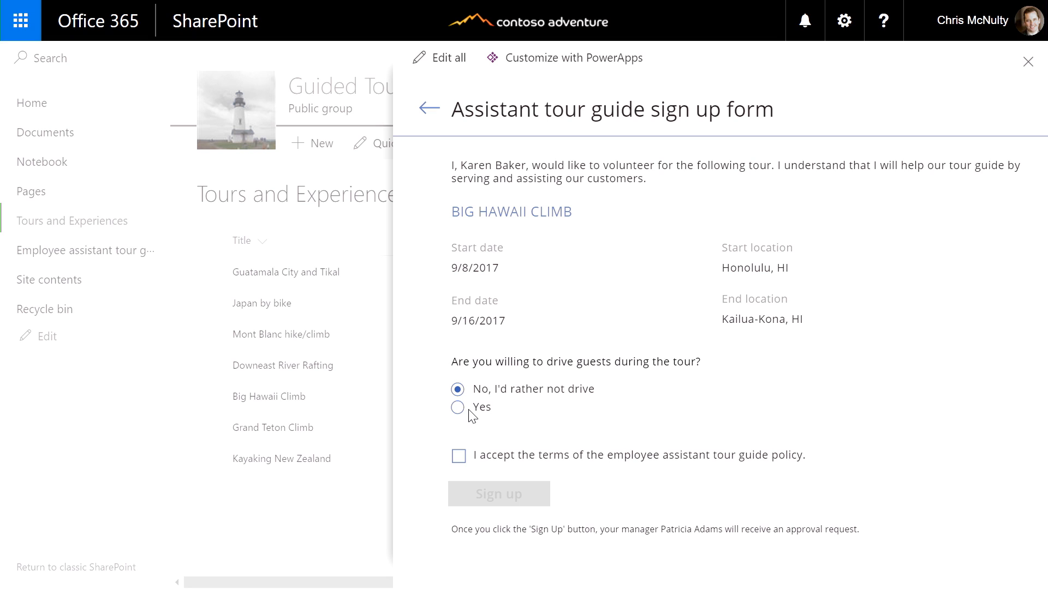
{"action": "left_click", "coordinate": [458, 407]}
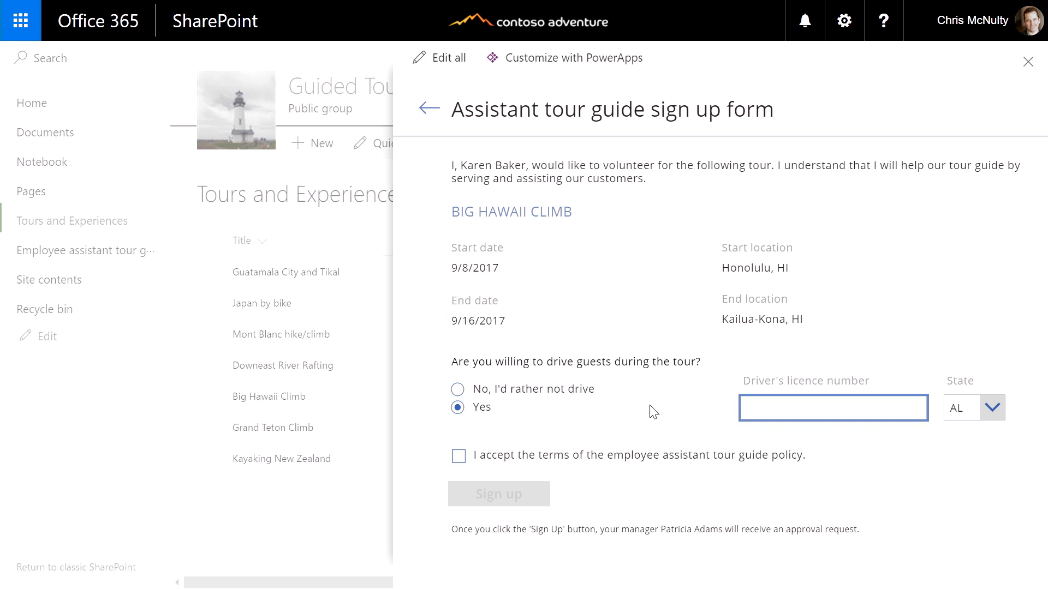
Answer No to driving guests, accept the policy terms, and submit the sign-up
{"action": "left_click", "coordinate": [458, 389]}
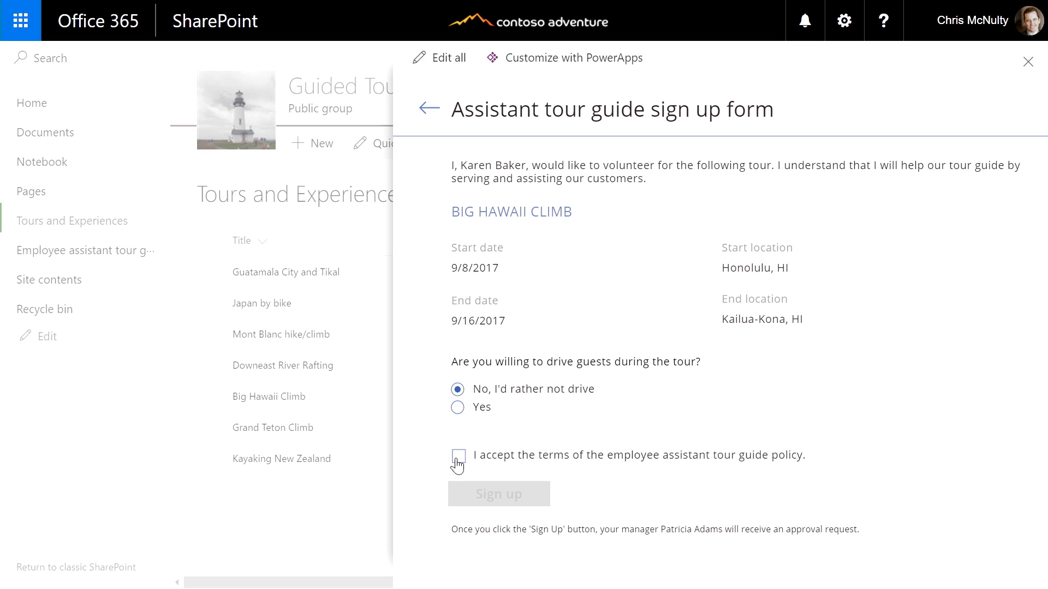
{"action": "left_click", "coordinate": [458, 455]}
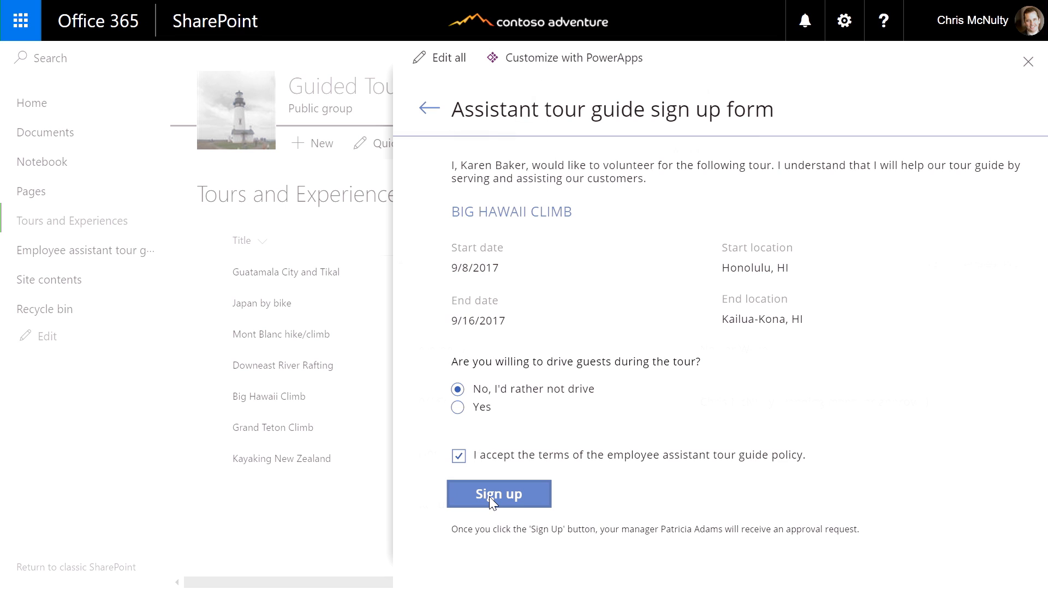
{"action": "left_click", "coordinate": [498, 494]}
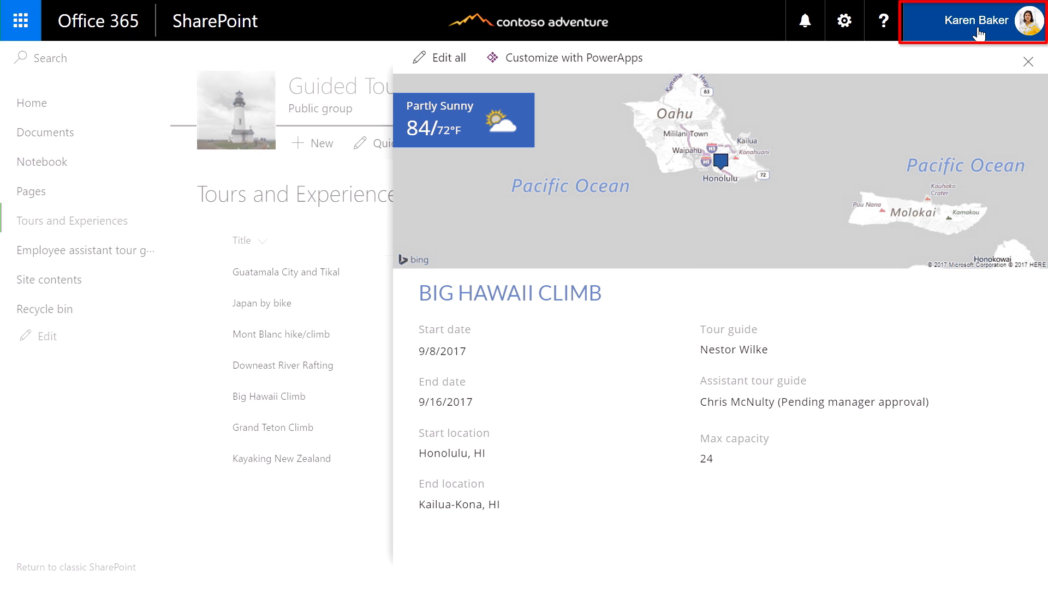
{"action": "mouse_move", "coordinate": [789, 48]}
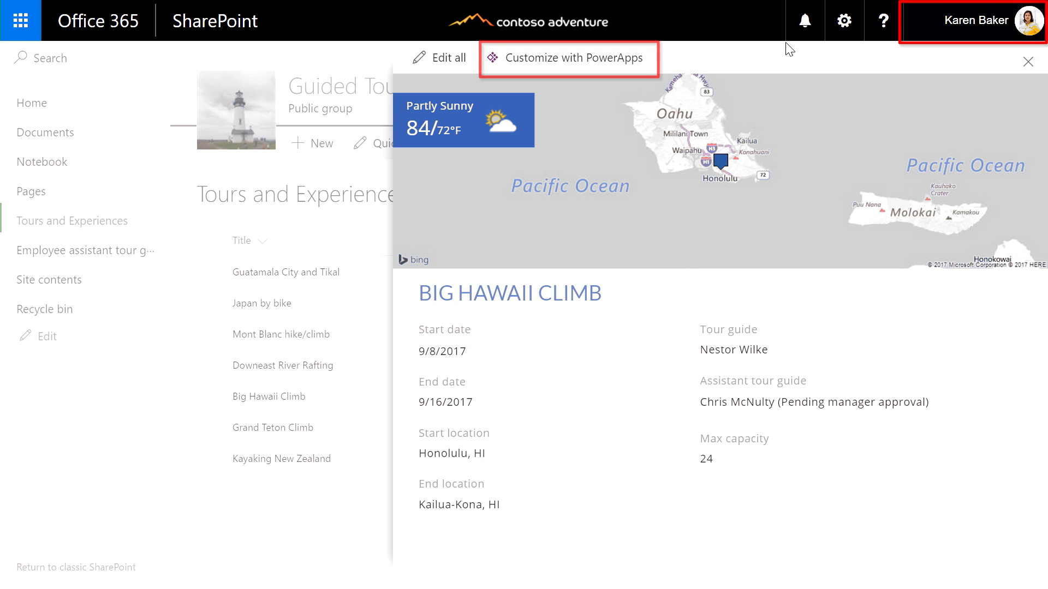
{"action": "mouse_move", "coordinate": [609, 65]}
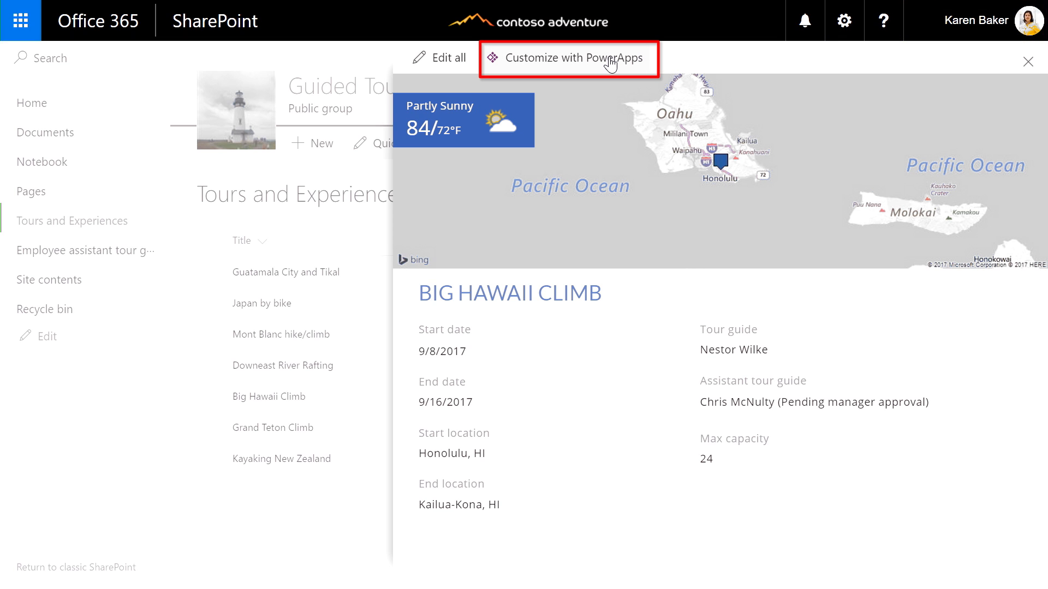
Launch Customize with PowerApps on the Big Hawaii Climb item showing Pending manager approval
{"action": "left_click", "coordinate": [568, 57]}
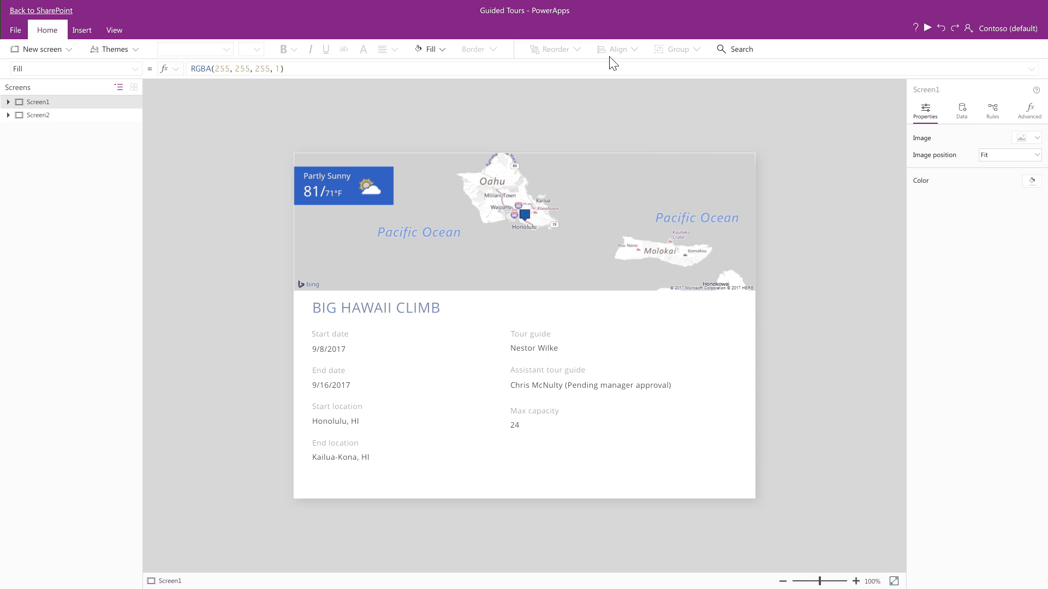